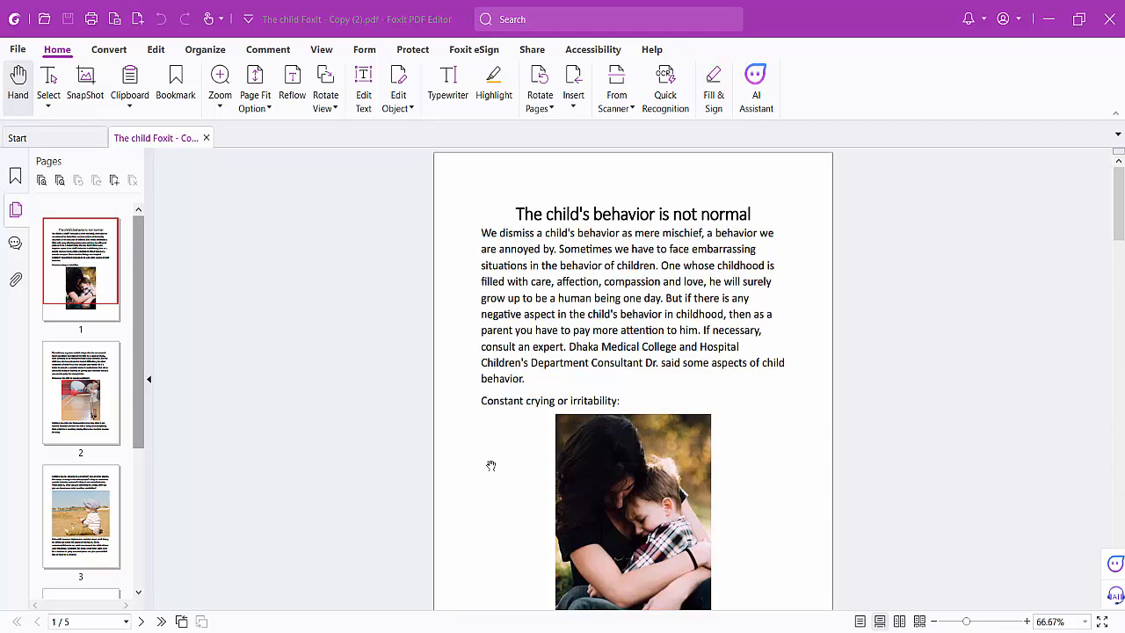
mouse_move(497, 456)
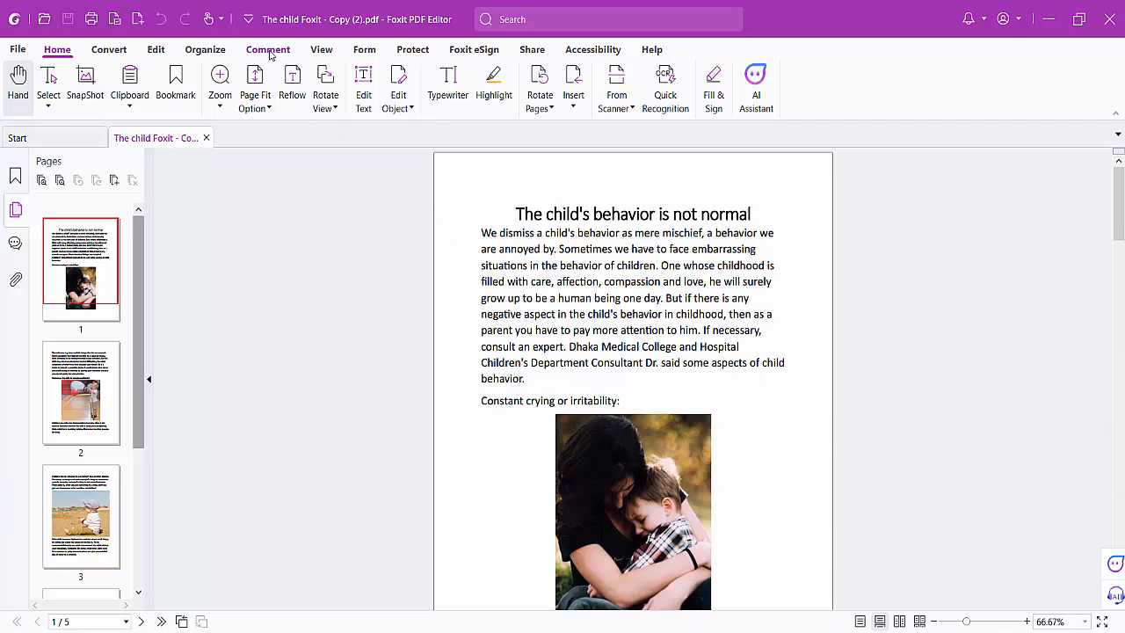
Step: Show the Comment ribbon with its markup tools
click(267, 49)
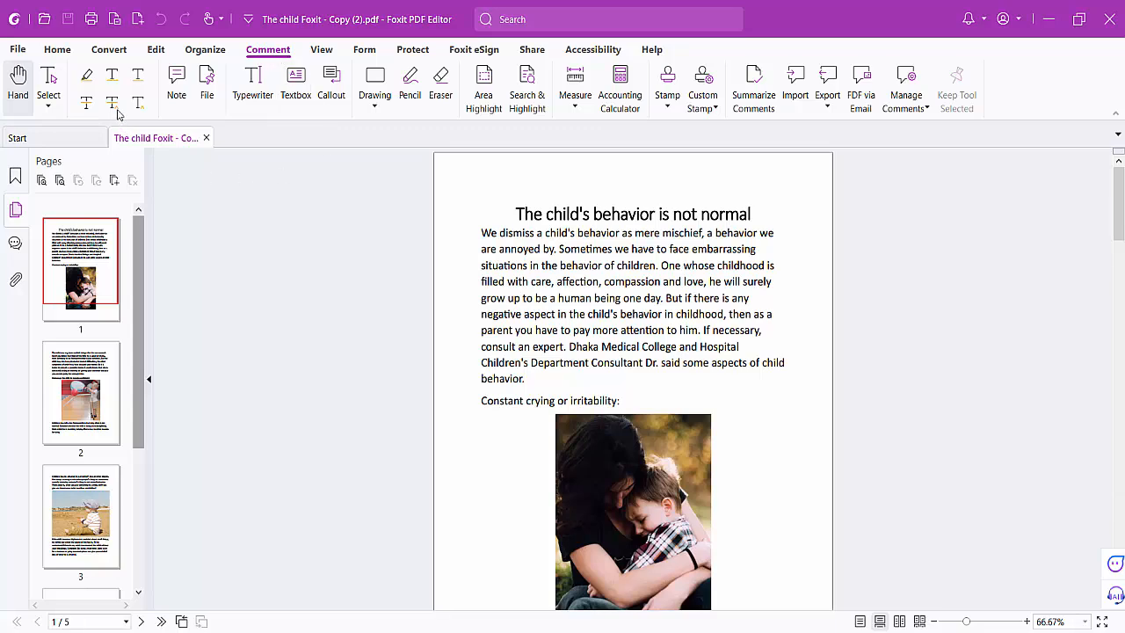
mouse_move(87, 78)
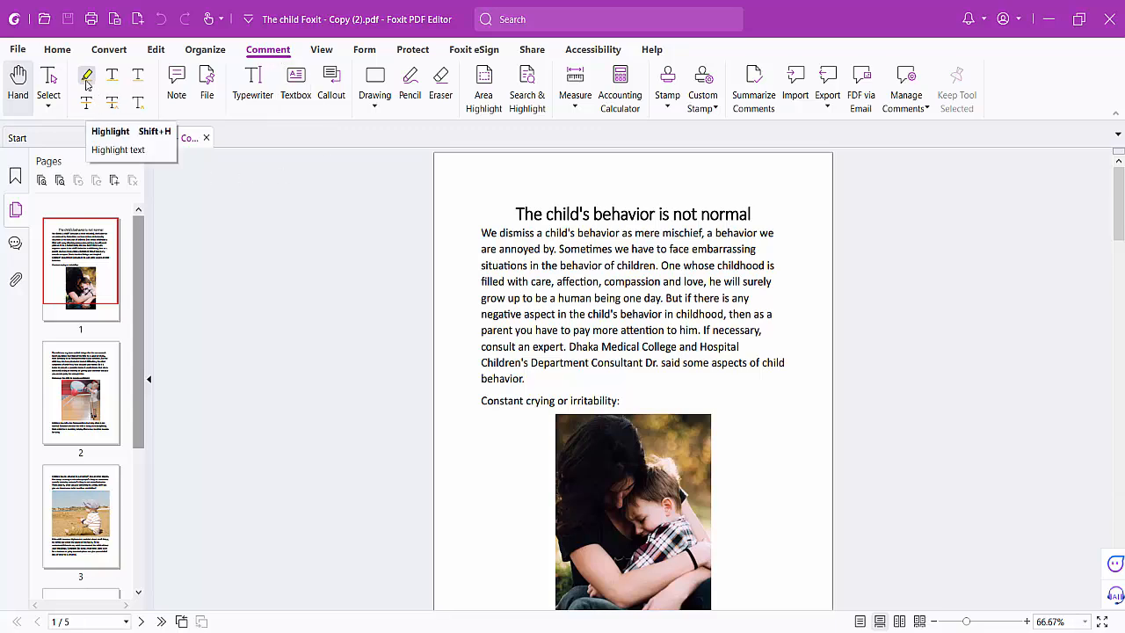
Step: Highlight the opening paragraph's first five lines and colour the highlight green
click(86, 79)
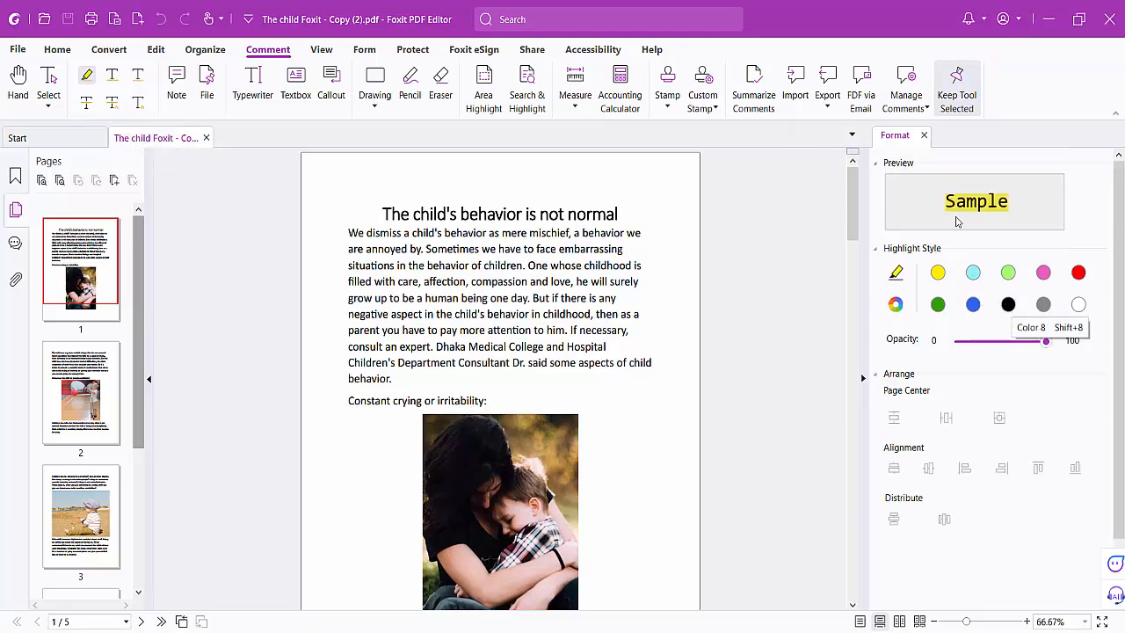
mouse_move(977, 247)
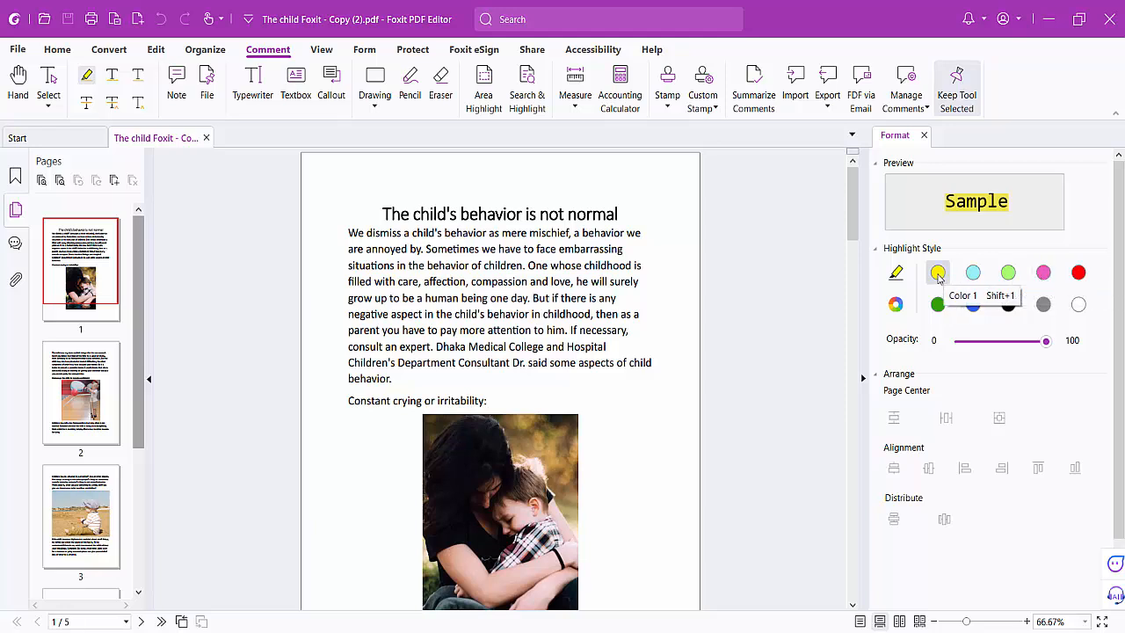
mouse_move(938, 271)
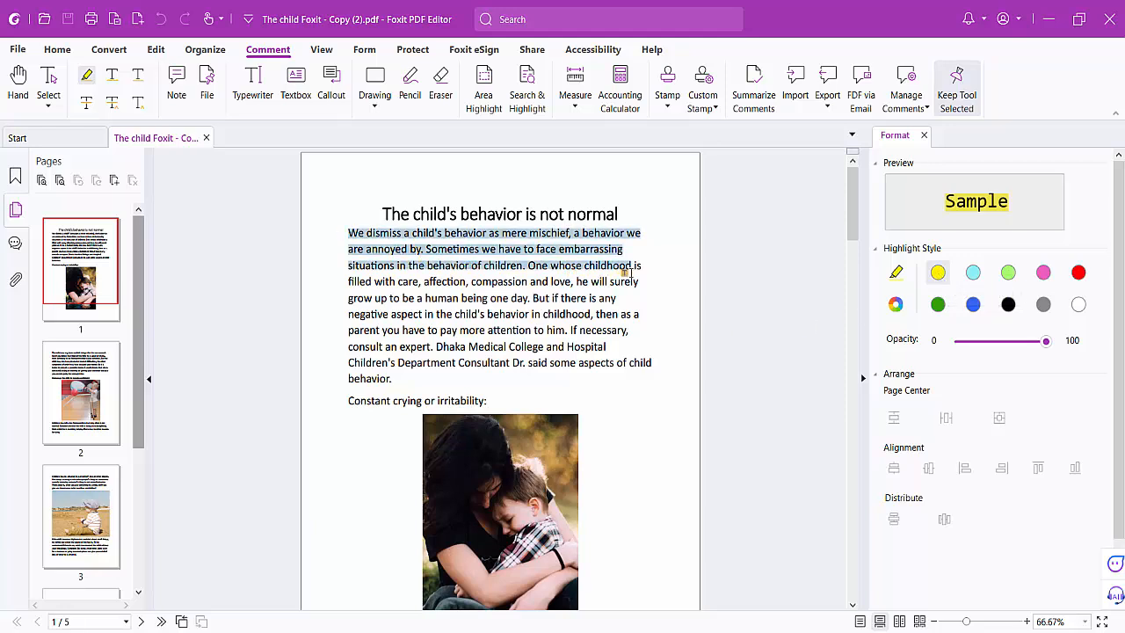
drag(348, 232, 640, 281)
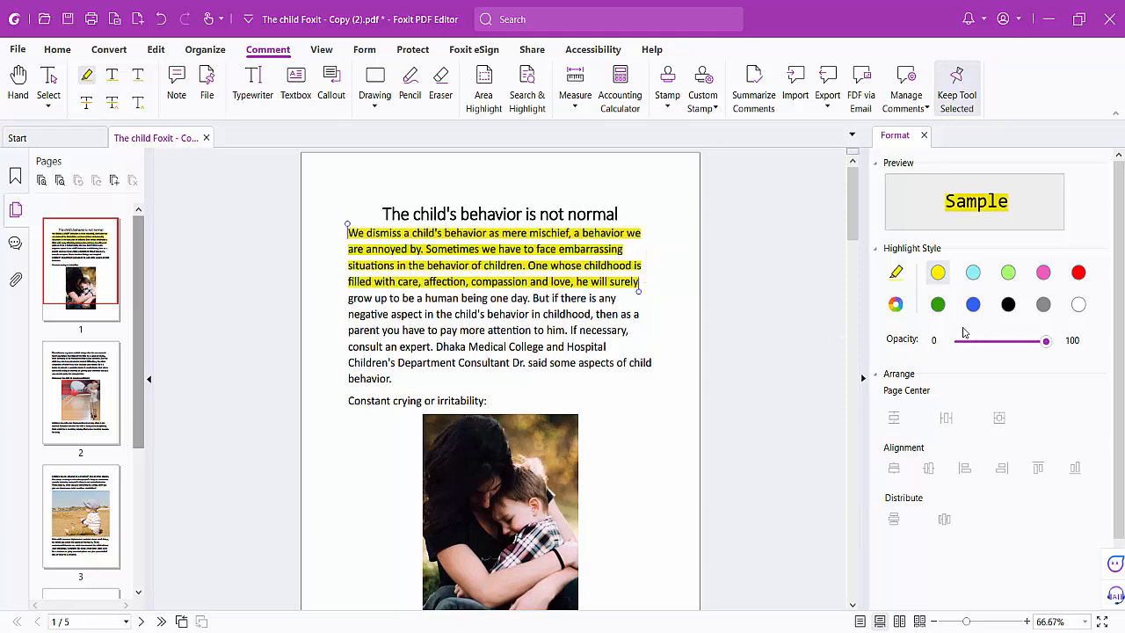
click(938, 306)
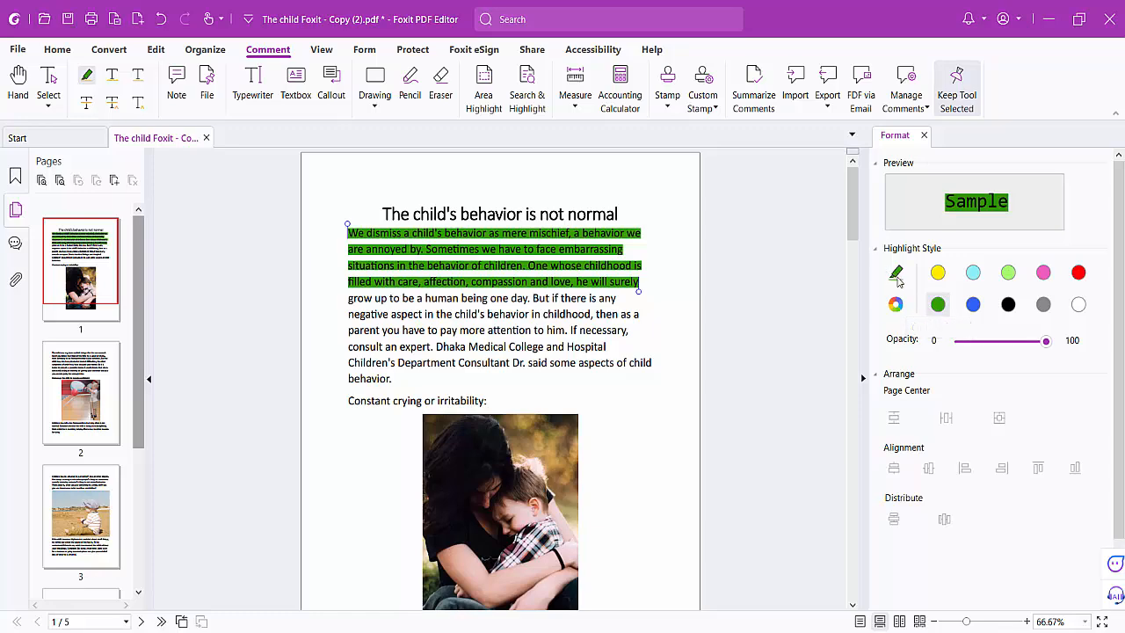
Step: Pick a darker, bluish custom green for the opening-lines highlight
click(895, 304)
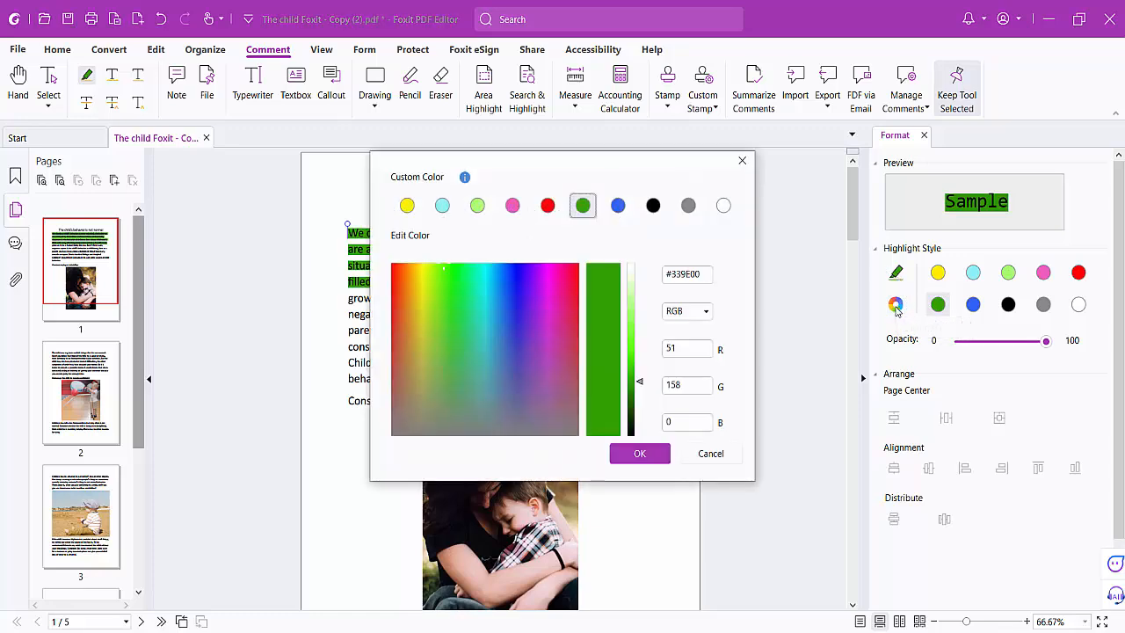
click(473, 313)
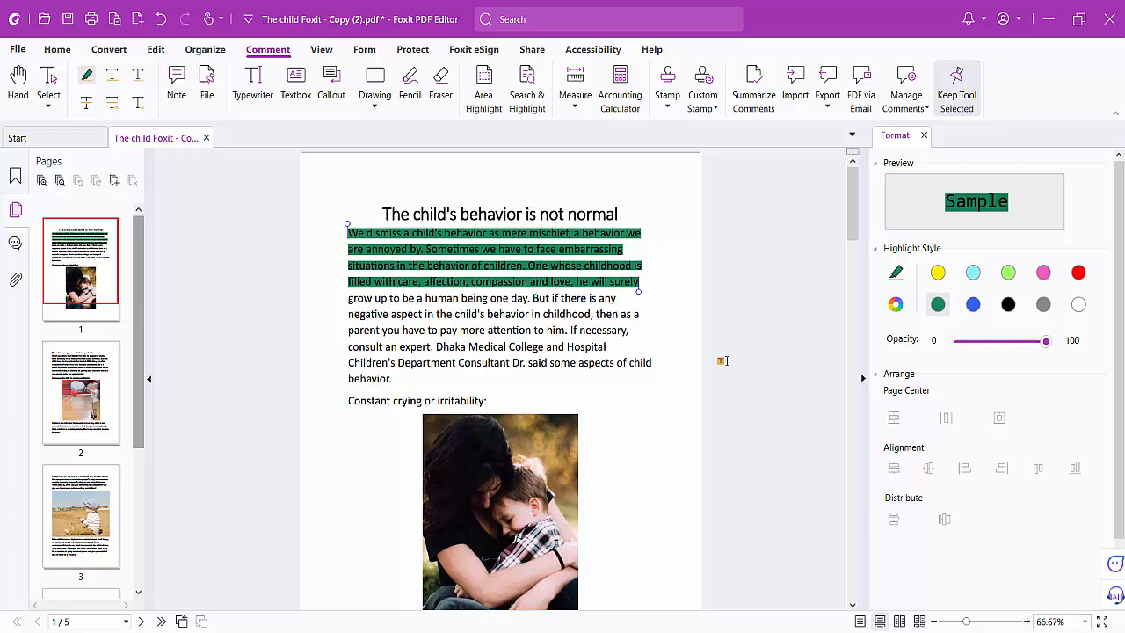
mouse_move(86, 74)
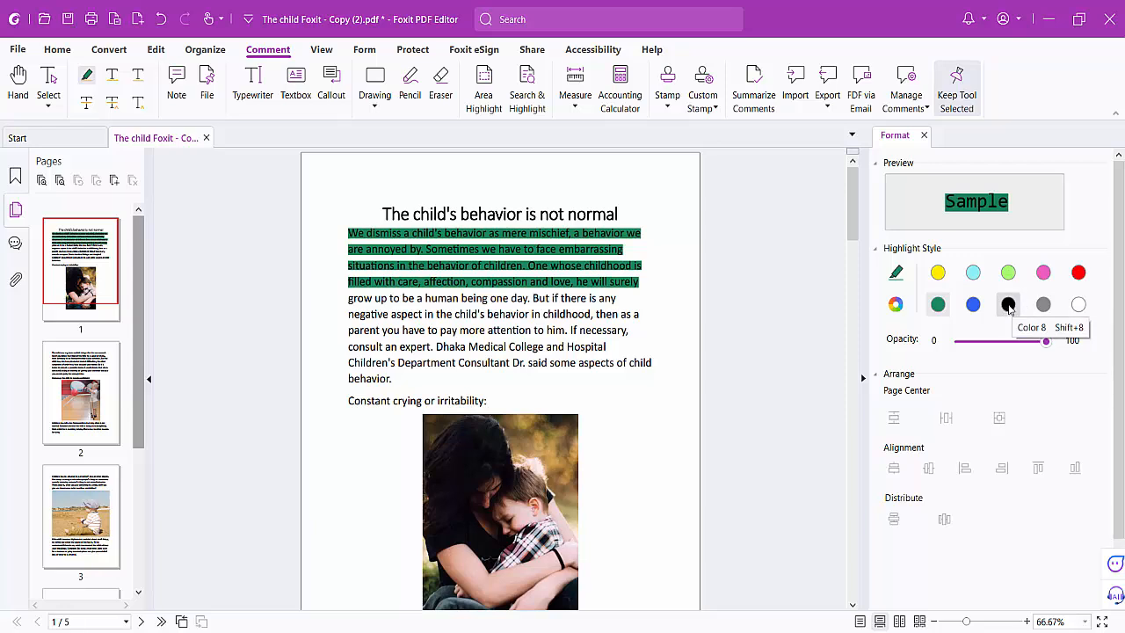
Step: Highlight the closing lines in red and lower that highlight to 20 percent opacity
click(1080, 272)
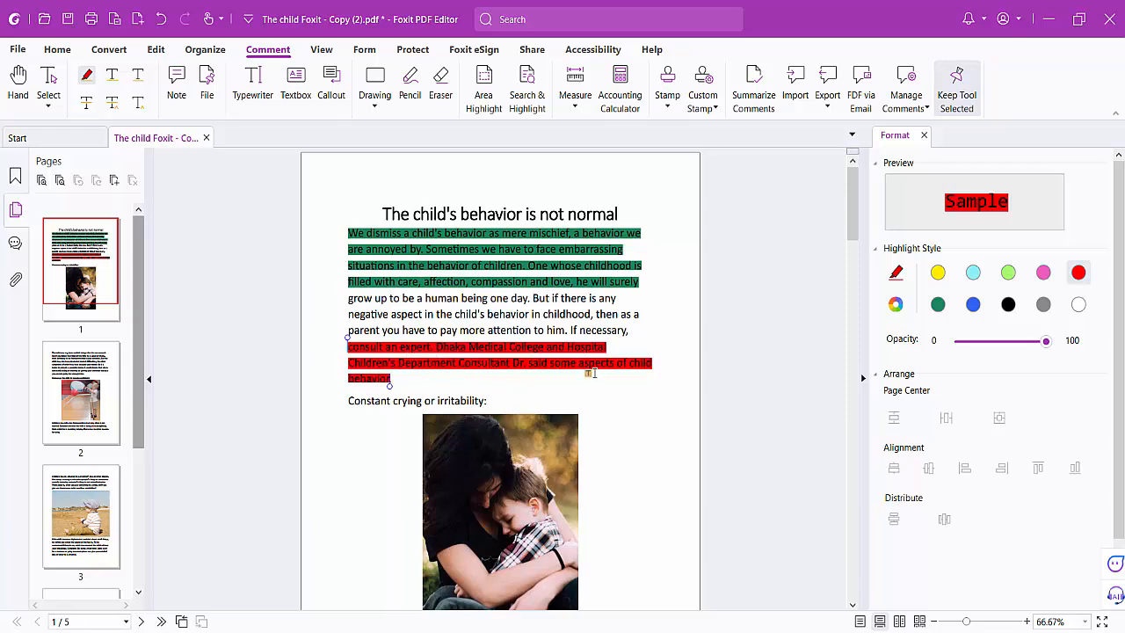
drag(1045, 341, 1011, 341)
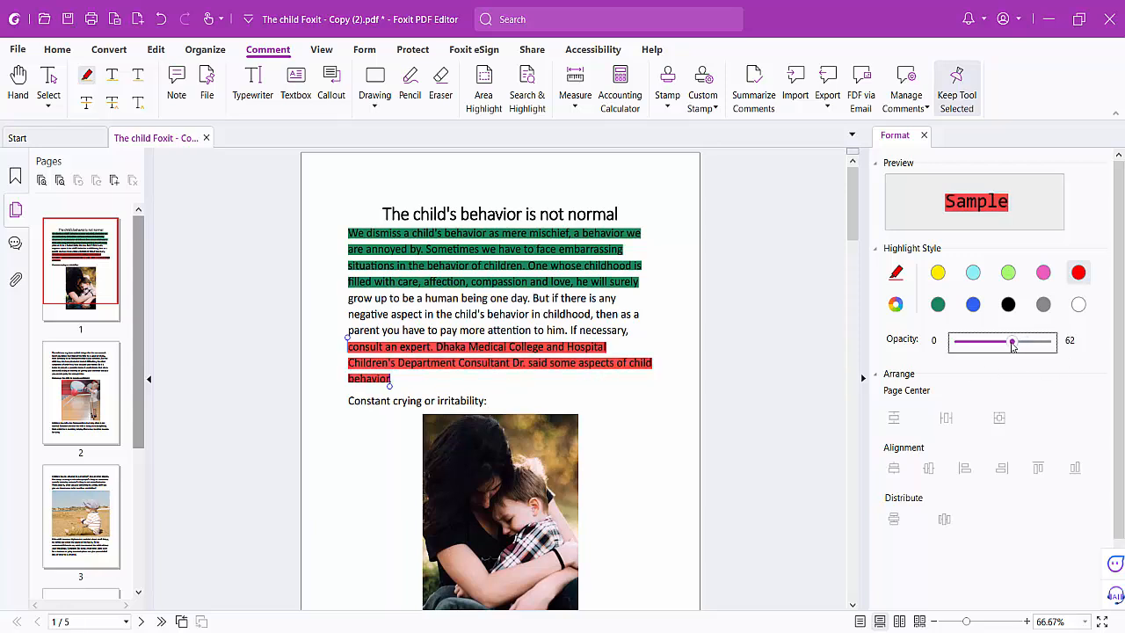
drag(1011, 341, 973, 341)
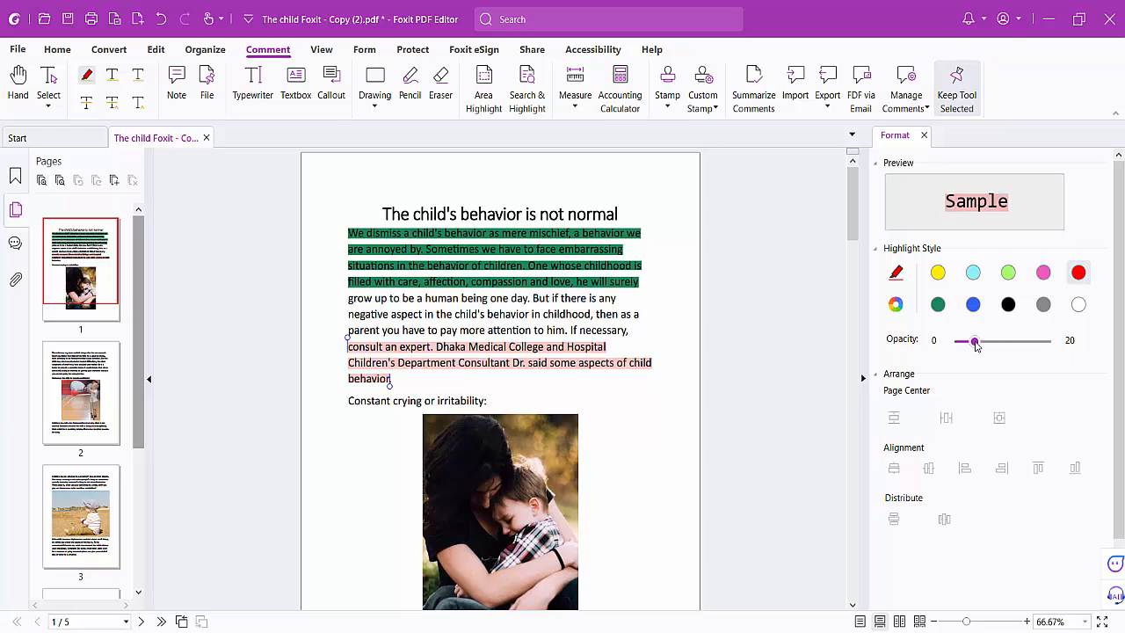
Step: Set the green opening-lines highlight to 60 percent opacity
drag(974, 341, 983, 341)
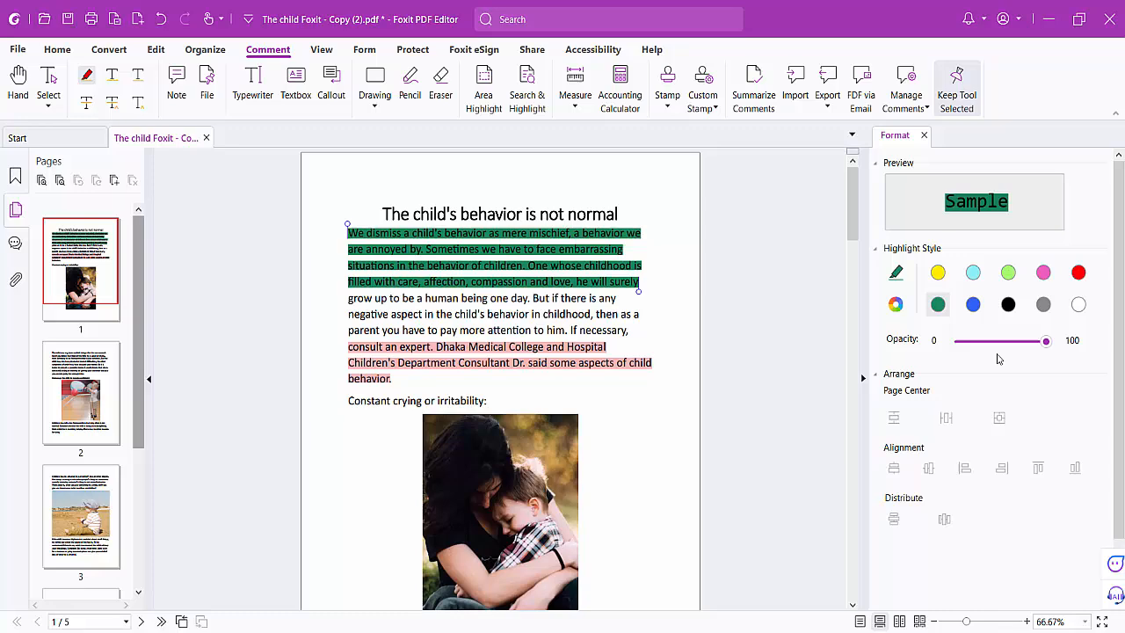
drag(1046, 341, 1009, 341)
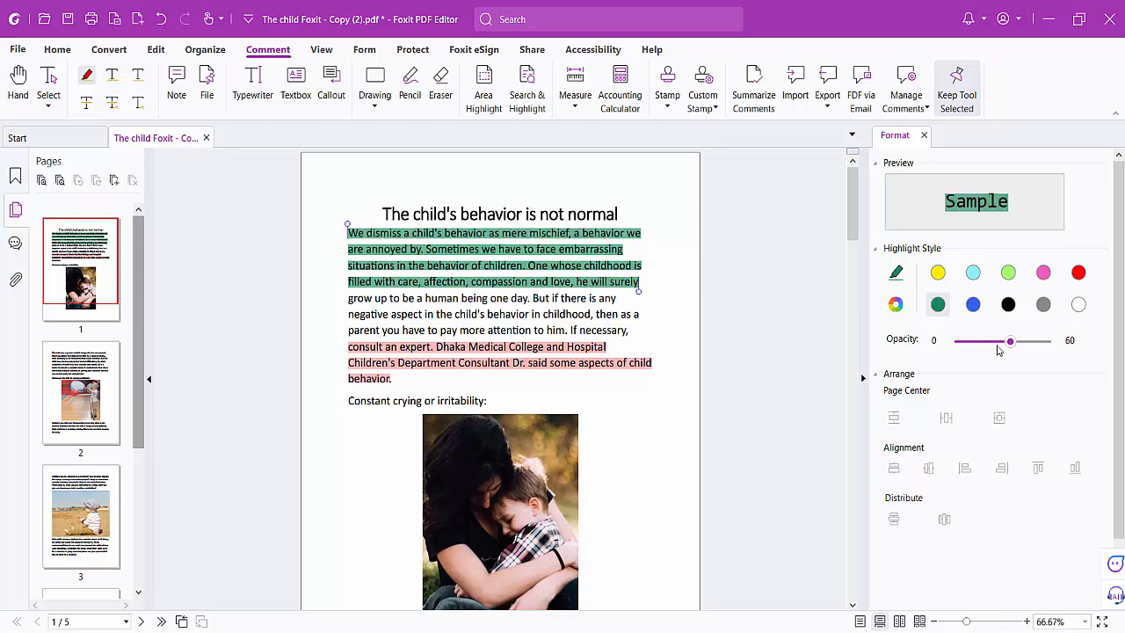
Step: Scroll down to the first paragraph of page 2
scroll(down, 3)
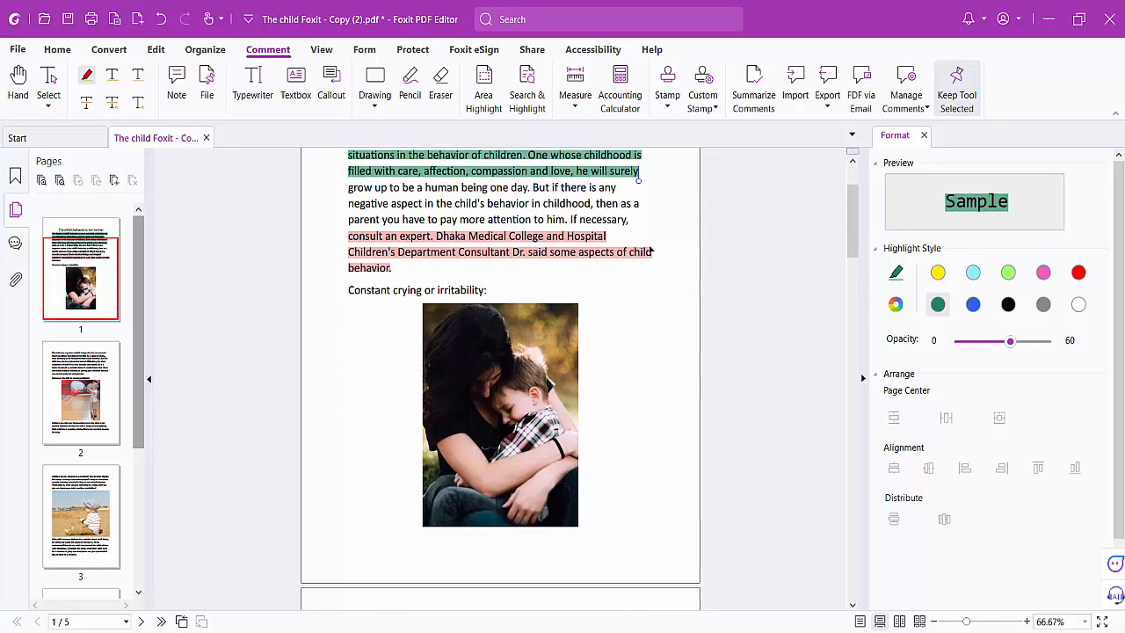
scroll(down, 3)
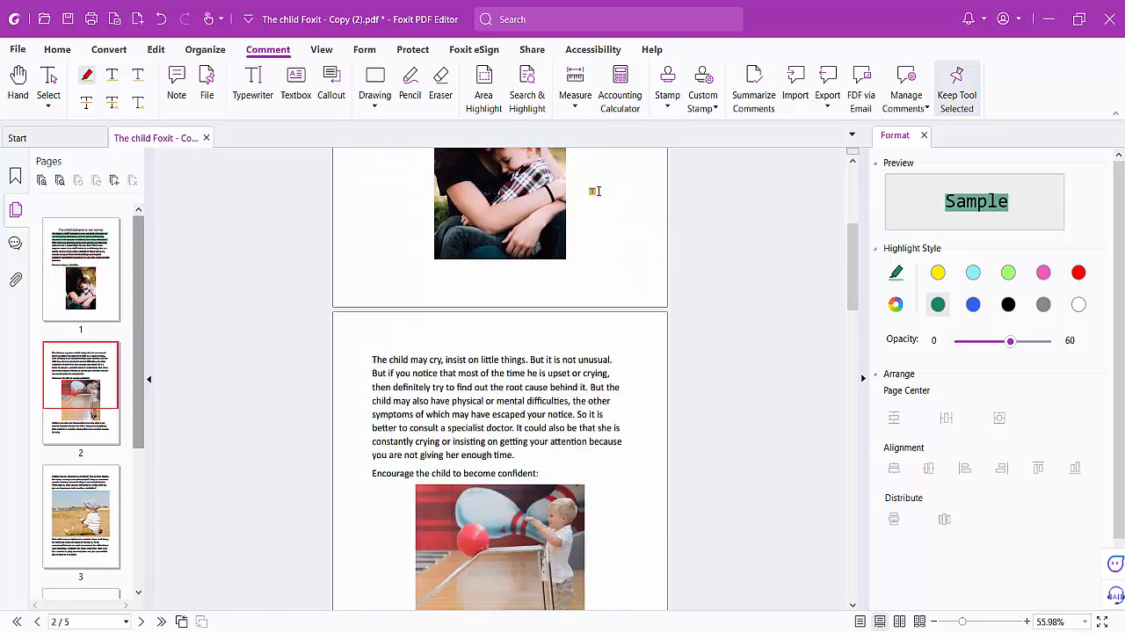
mouse_move(483, 88)
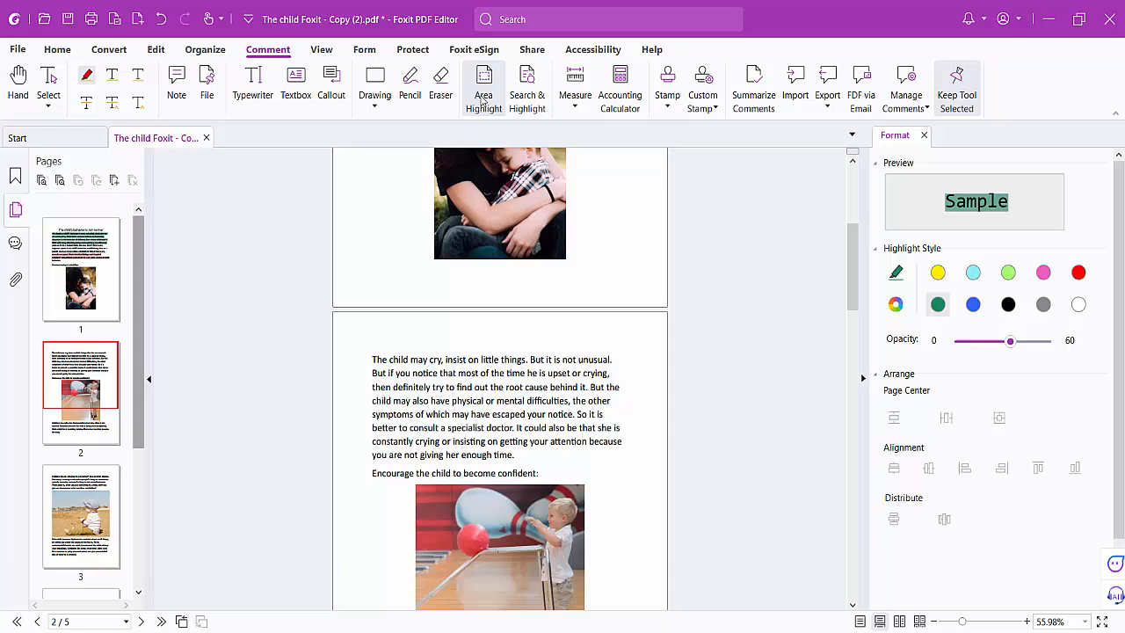
Step: Draw an area highlight over page 2's crying paragraph in light green at 80 percent opacity
click(364, 49)
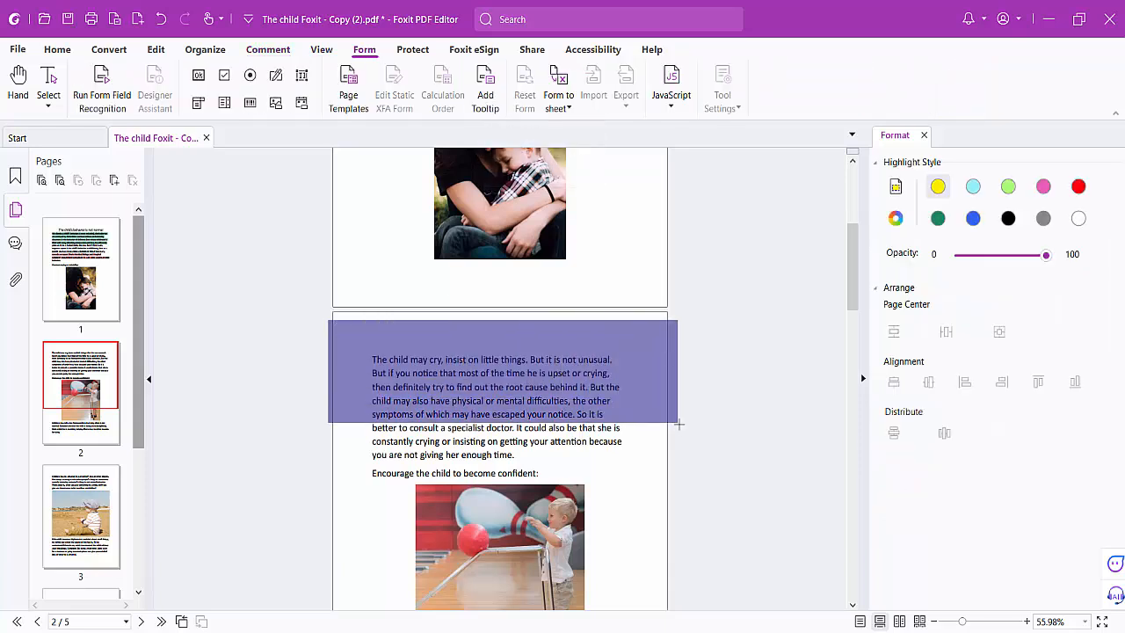
click(939, 187)
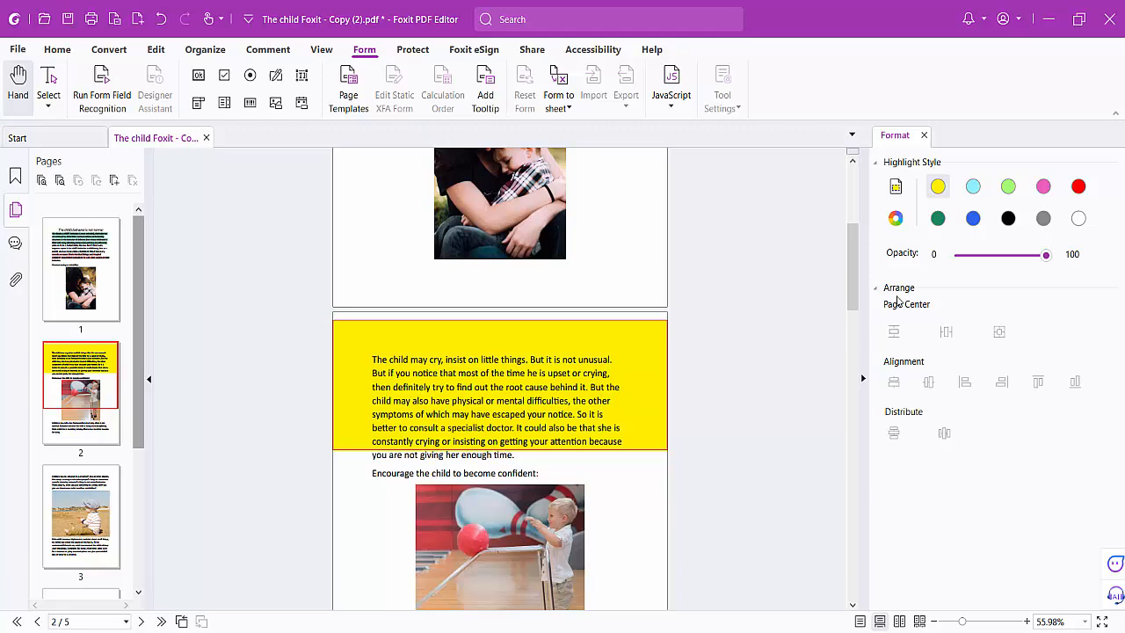
mouse_move(1079, 187)
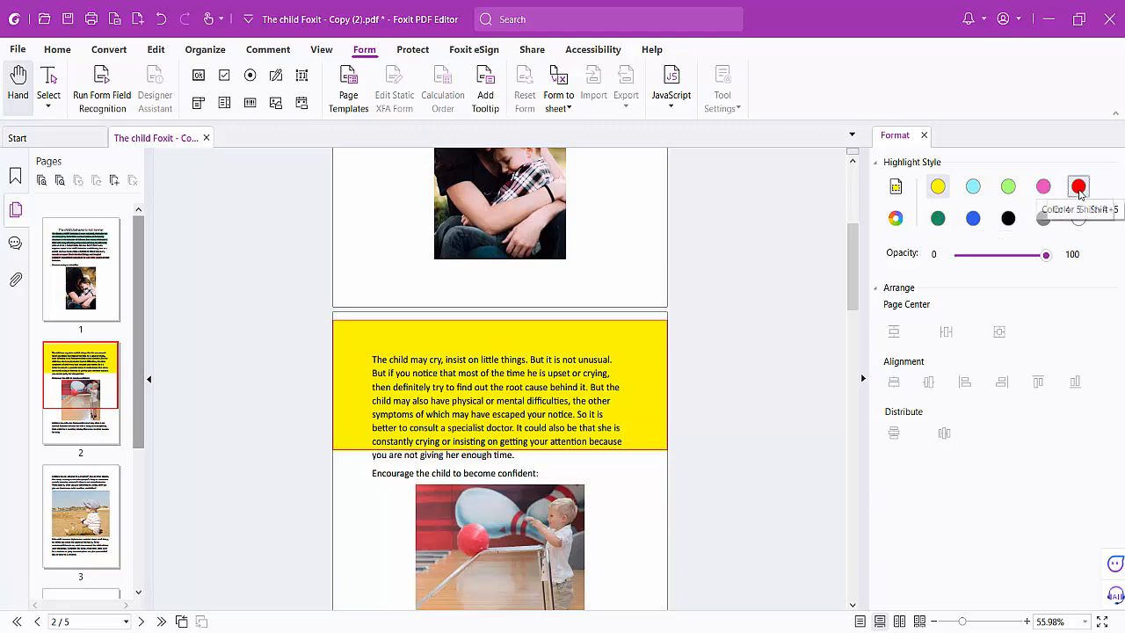
click(1009, 186)
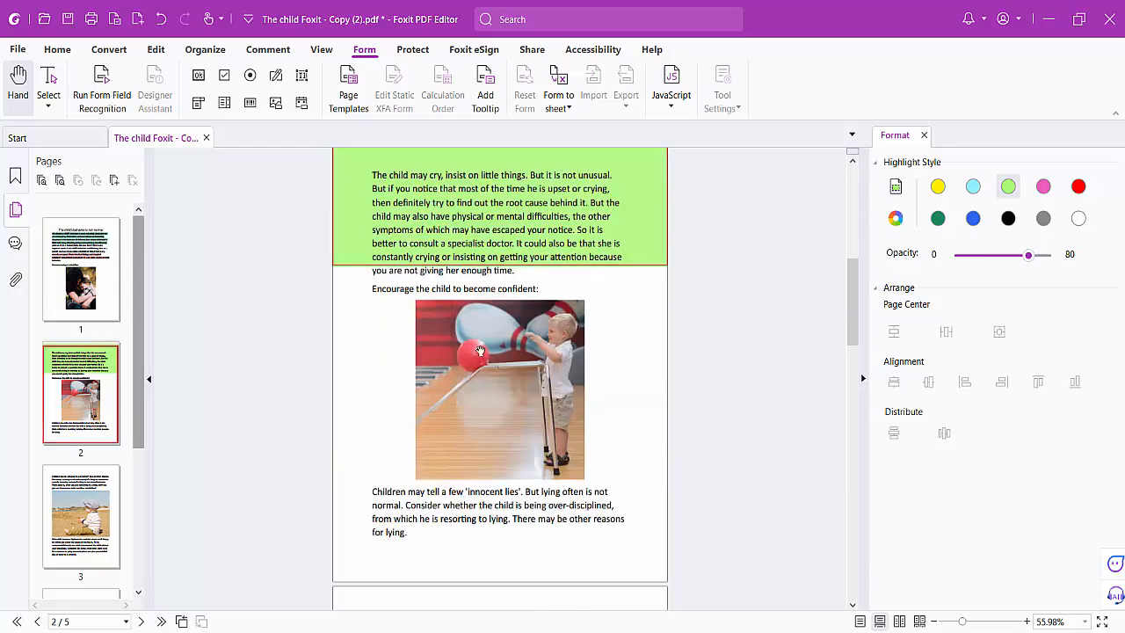
scroll(down, 3)
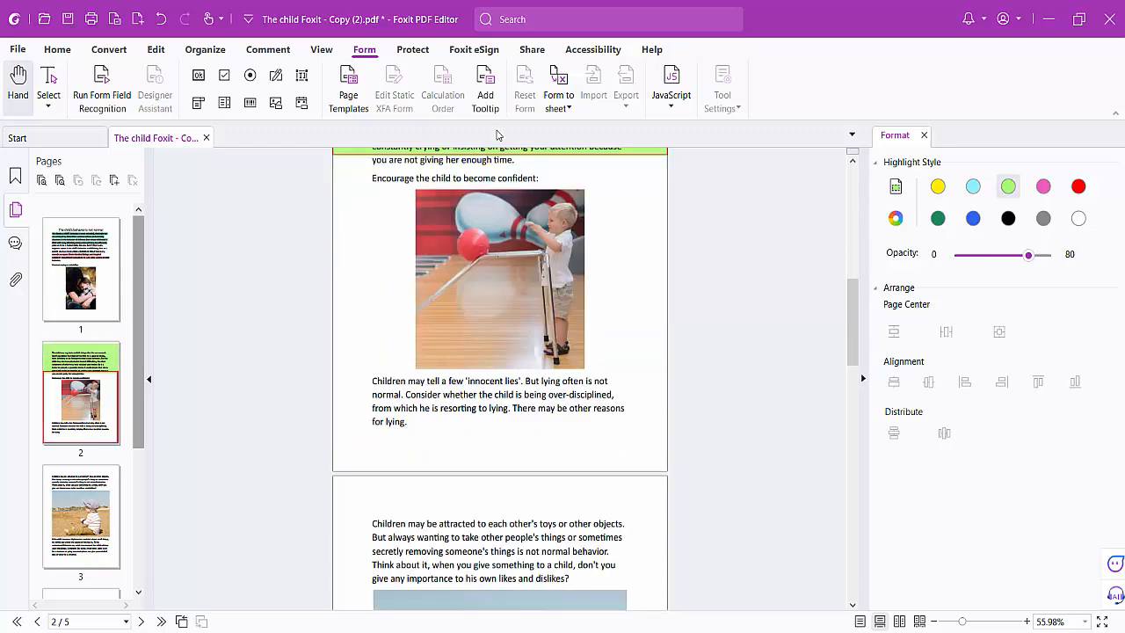
Step: Draw a small yellow area box left of the bowling photo at 40 percent opacity
click(267, 49)
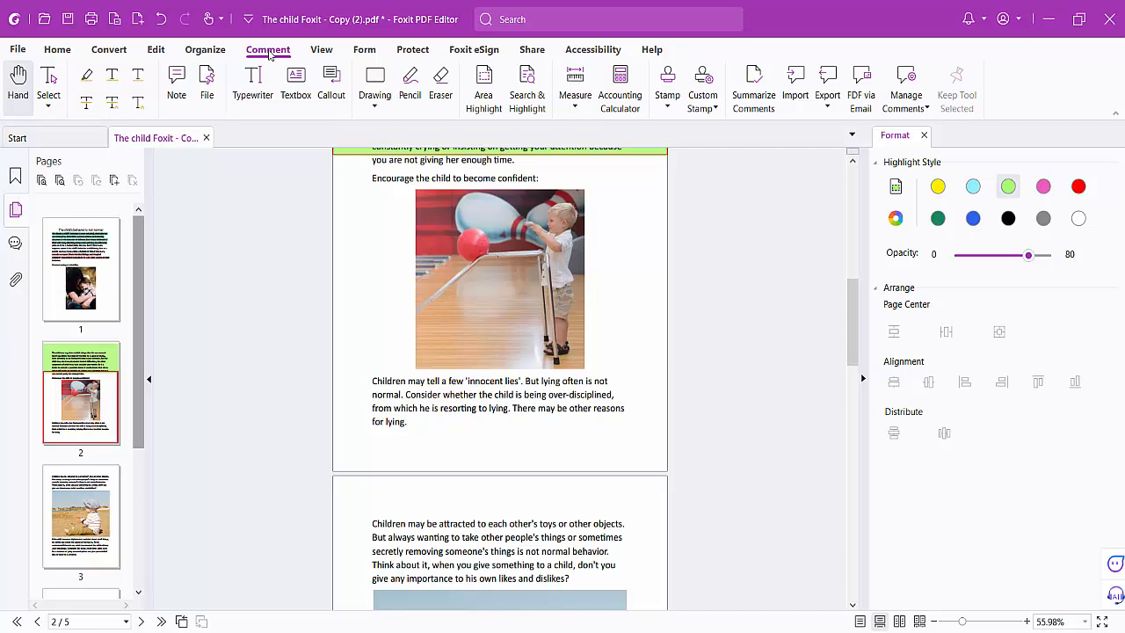
mouse_move(575, 84)
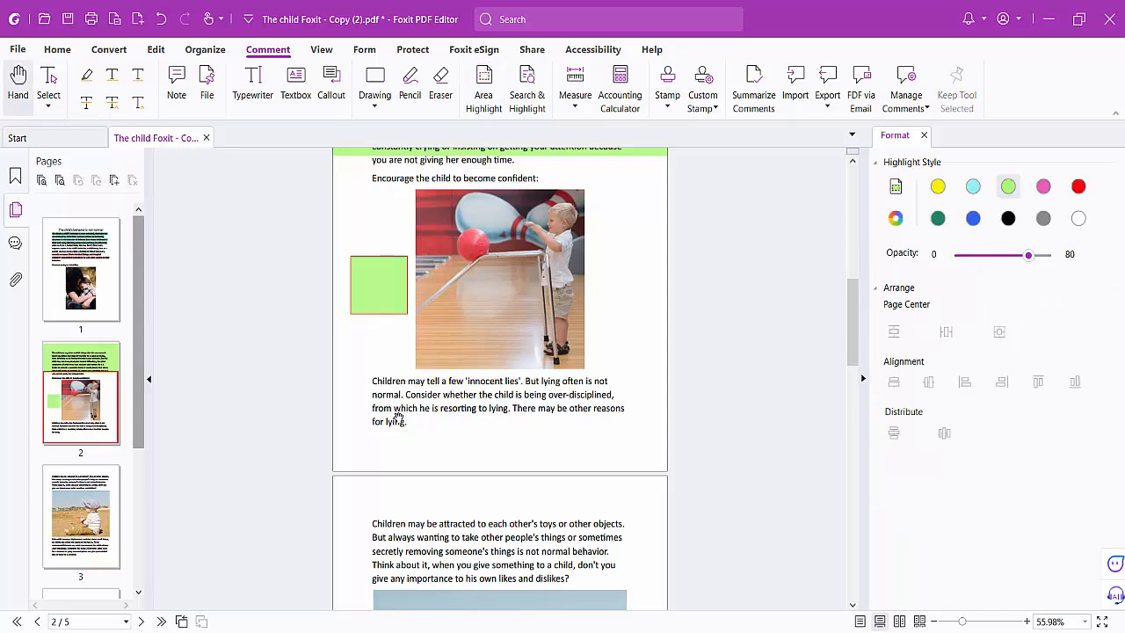
click(938, 186)
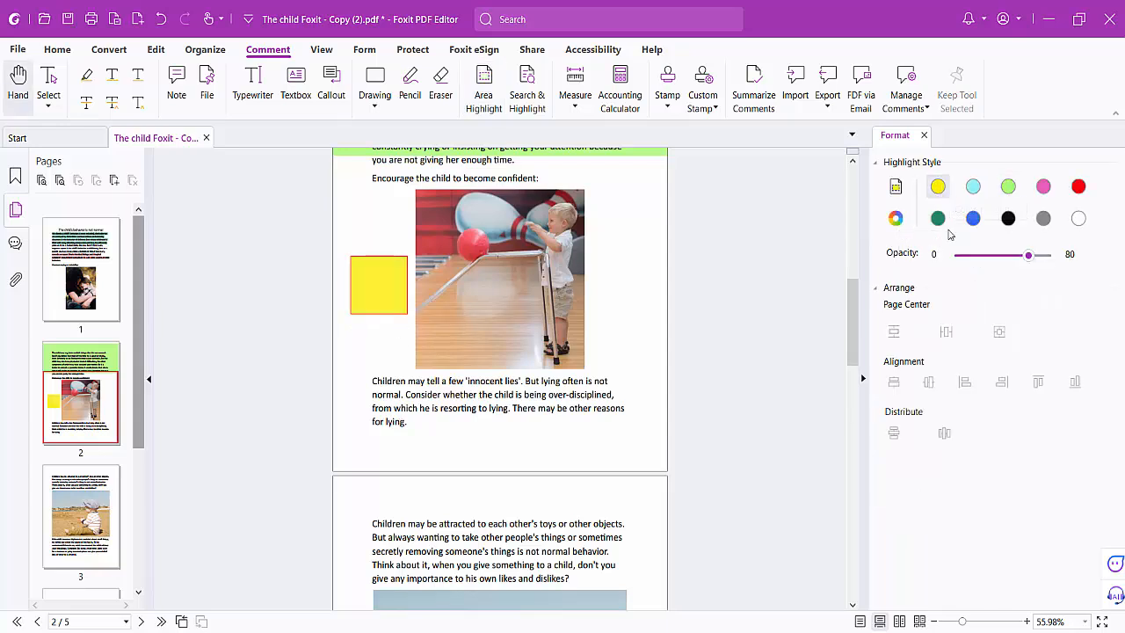
drag(1028, 255, 993, 255)
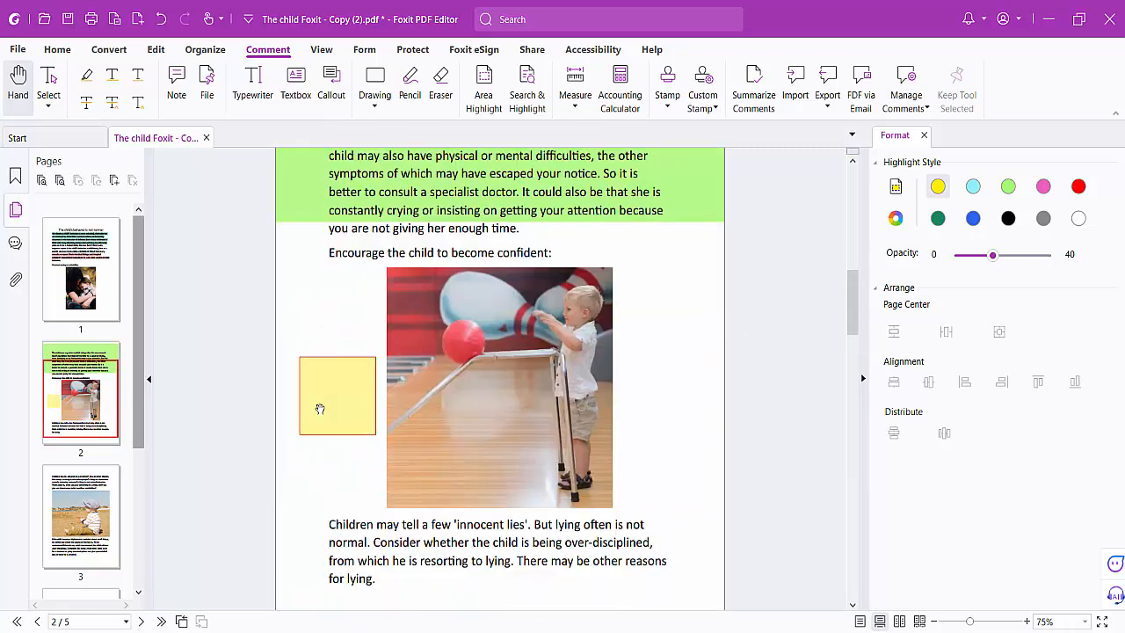
scroll(up, 3)
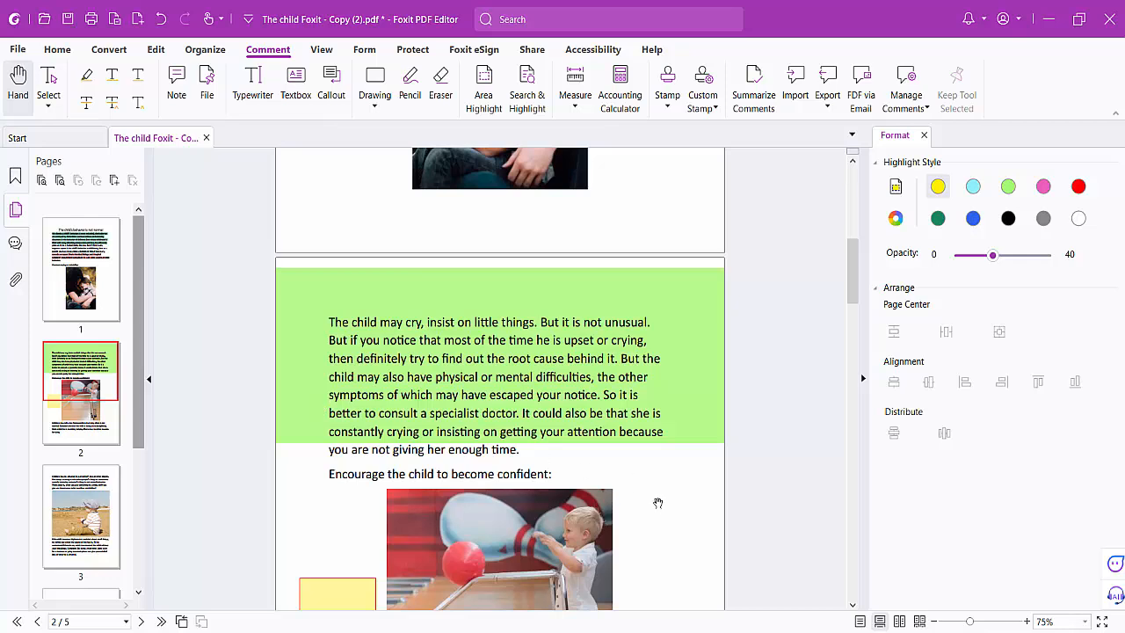